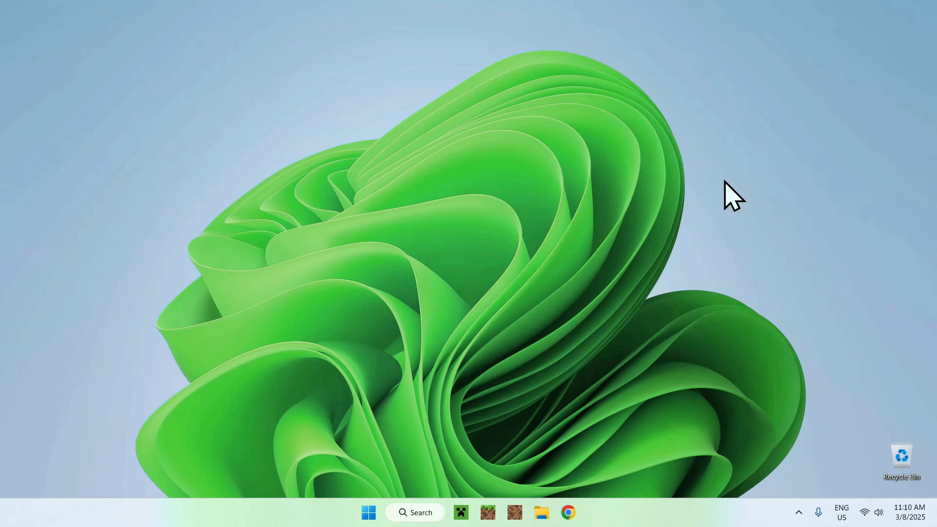
mouse_move(776, 226)
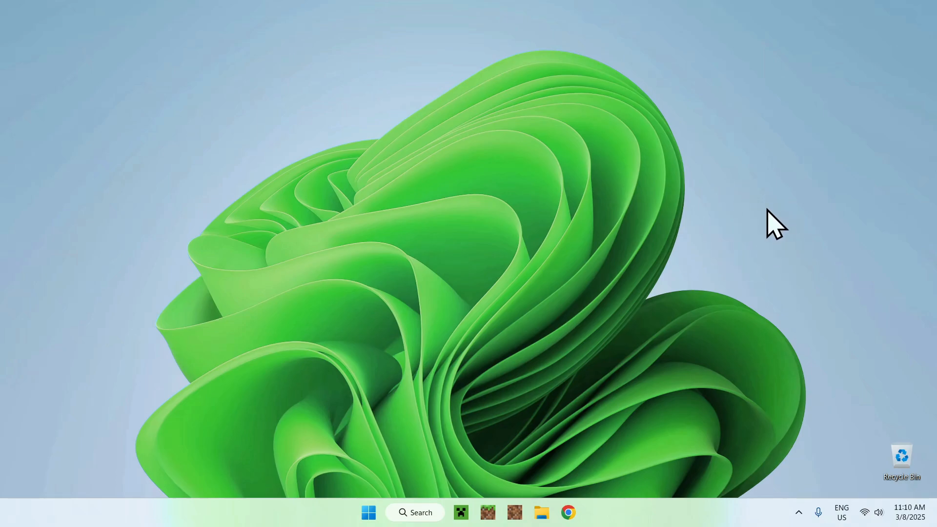
mouse_move(747, 248)
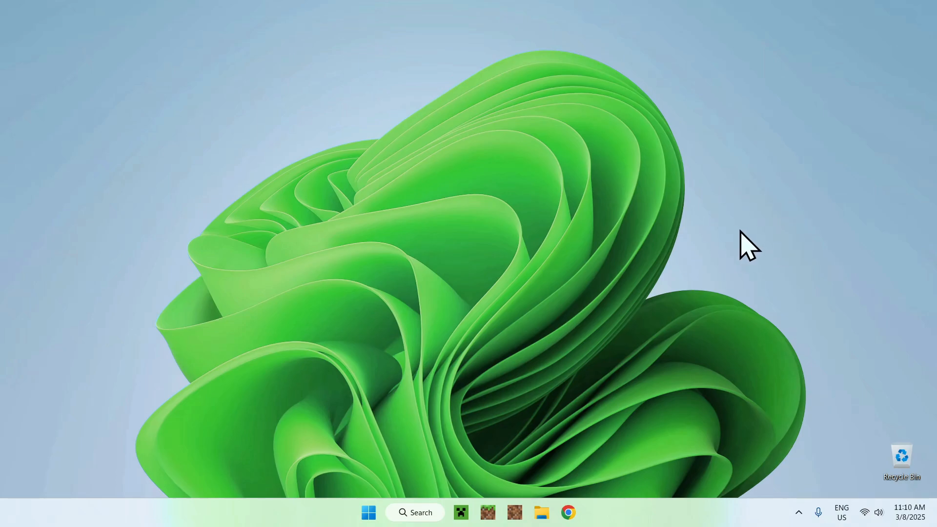
Search Google for 'Modrinth' in Chrome
click(567, 512)
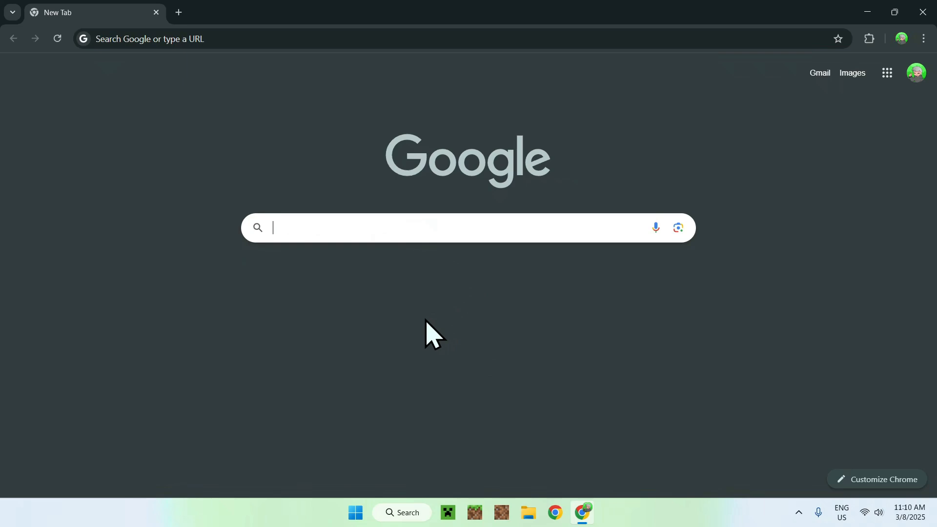
text(Modrinth)
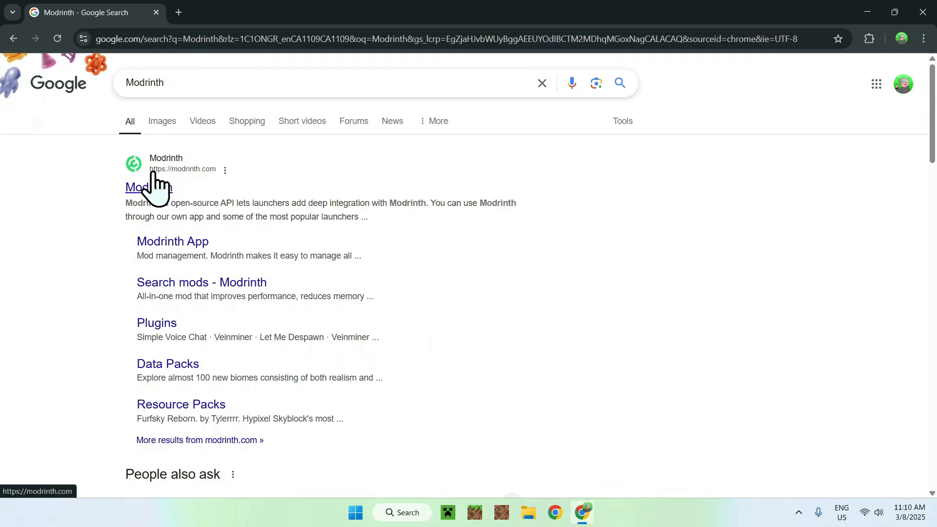
Open modrinth.com and browse its Resource Packs catalog
click(147, 187)
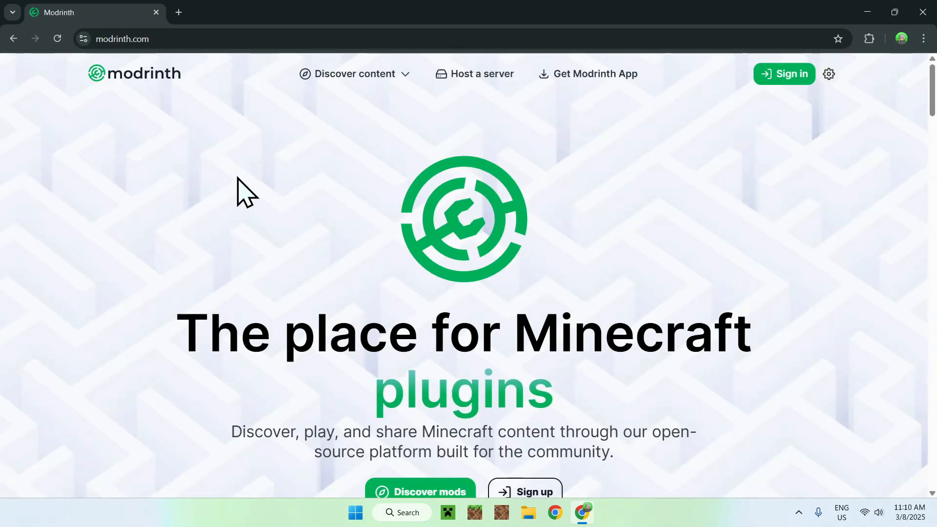
mouse_move(391, 115)
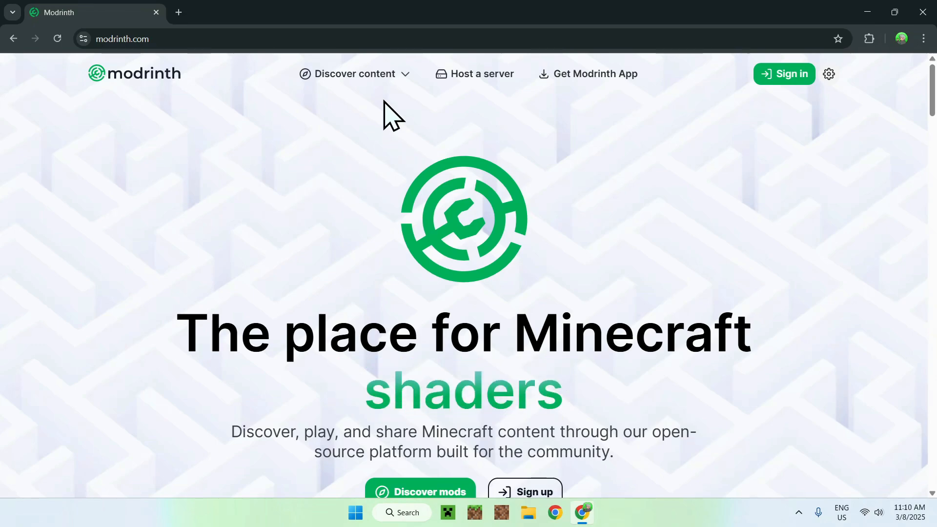
click(355, 74)
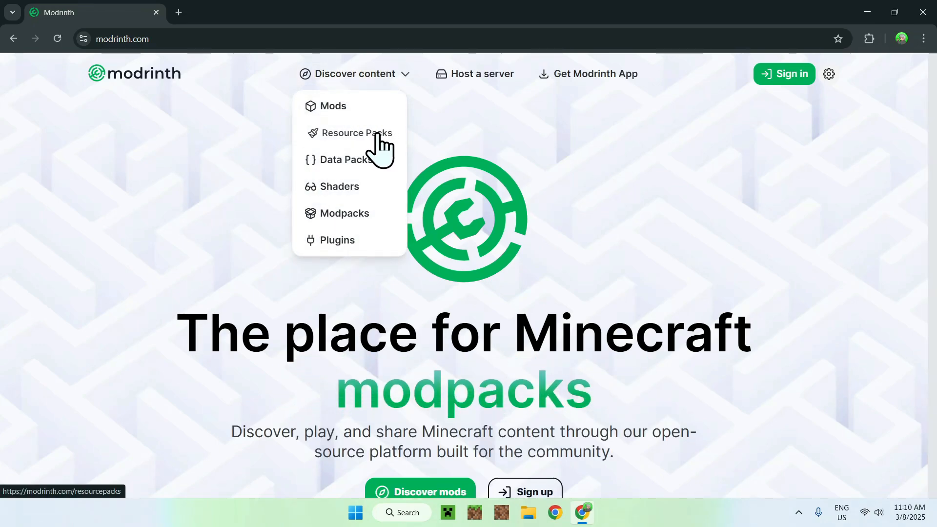
click(351, 133)
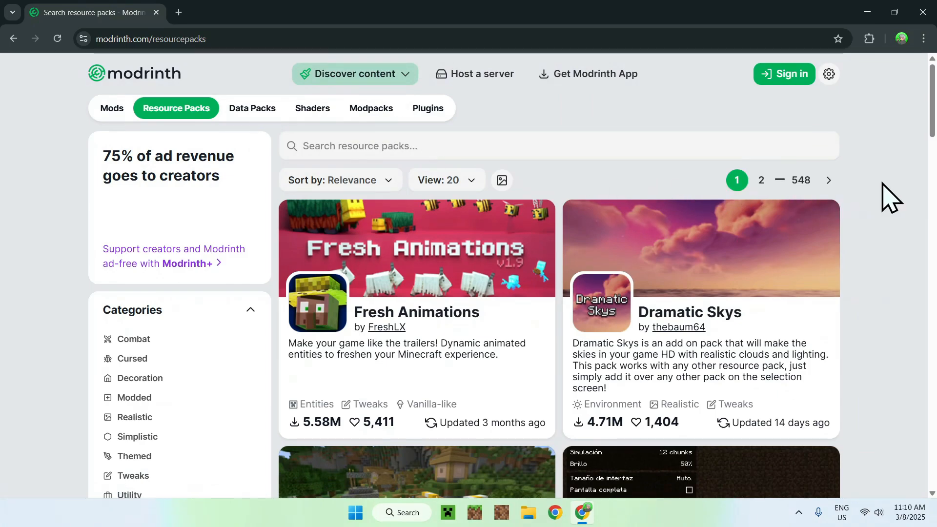
scroll(down, 3)
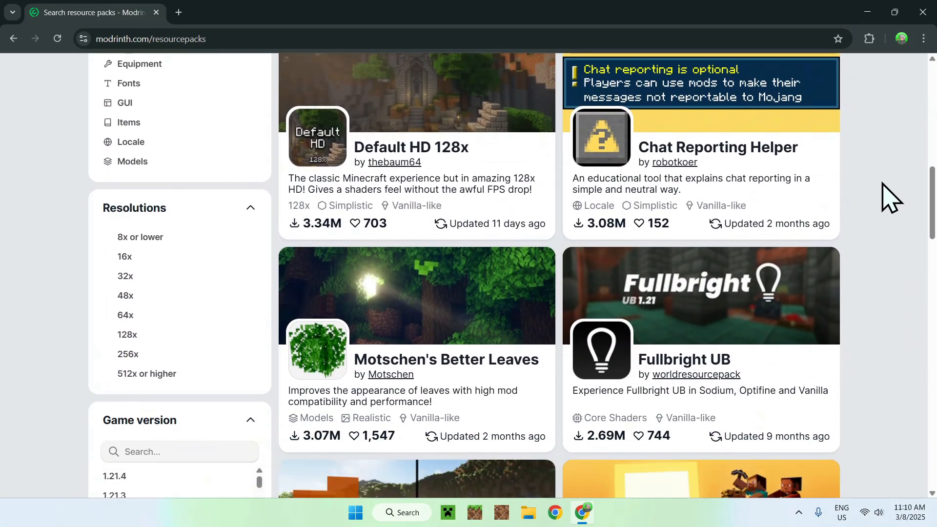
scroll(down, 3)
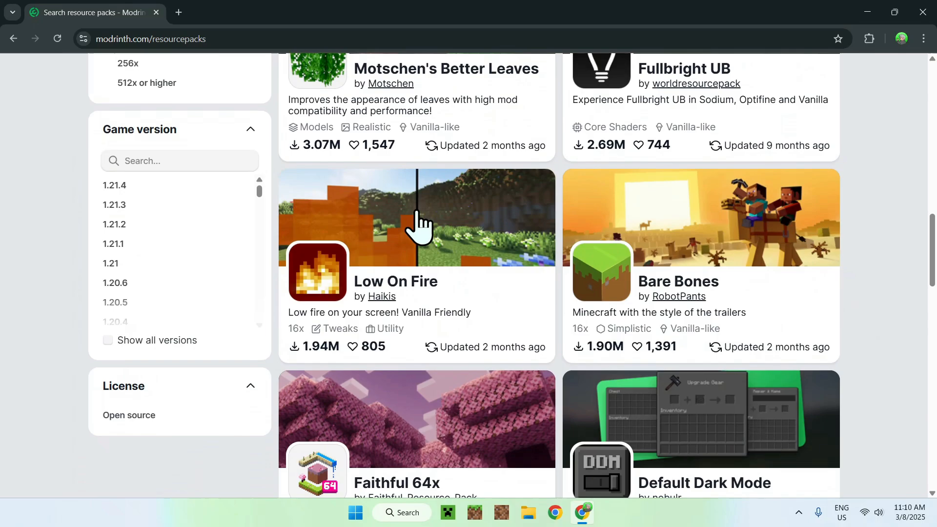
mouse_move(874, 223)
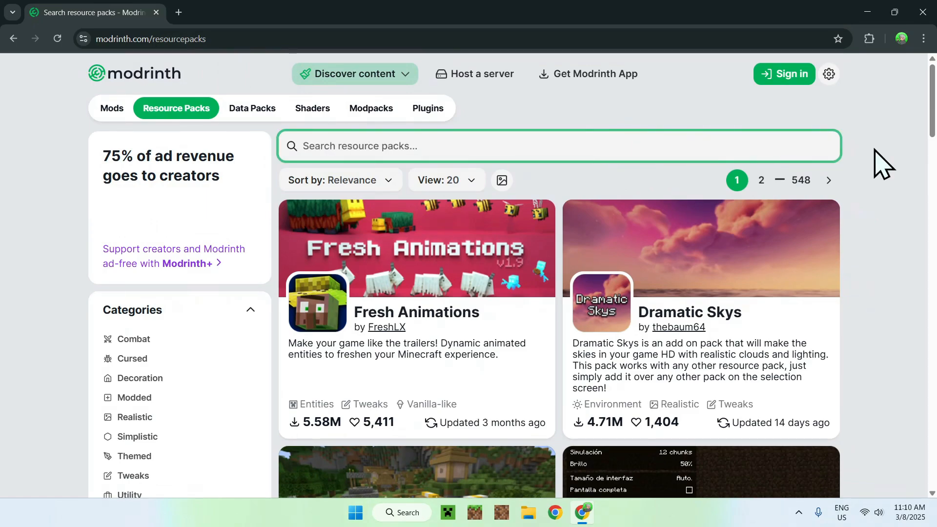
Search Modrinth for 'Low On Fire' and open the pack's page by Haikis
text(Low On Fire)
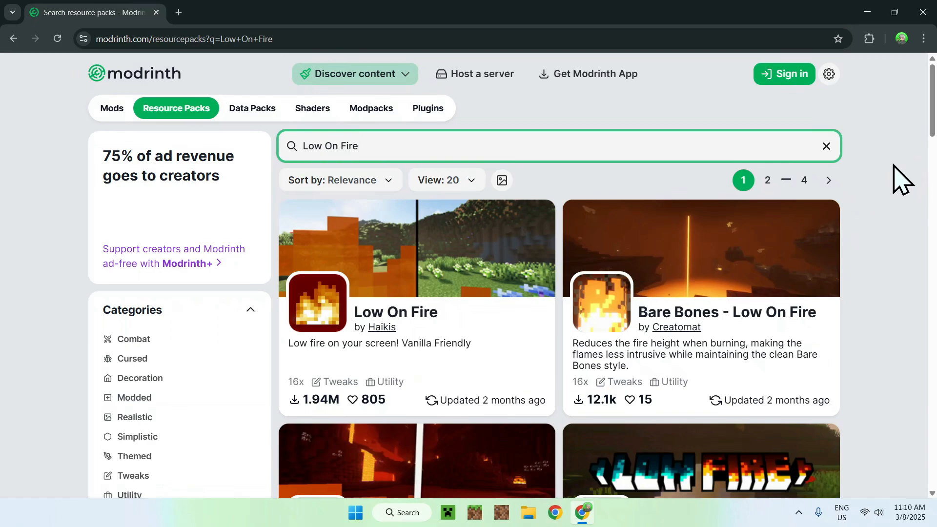
mouse_move(912, 174)
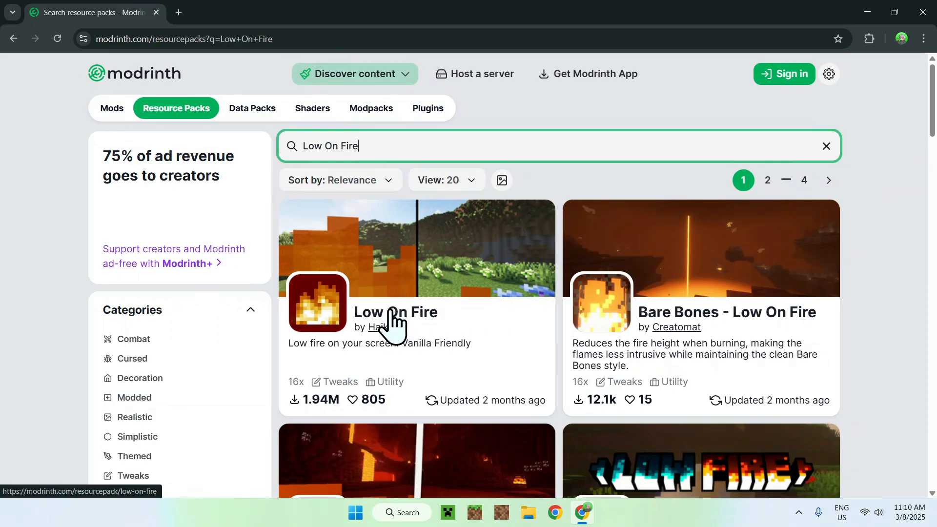
click(395, 312)
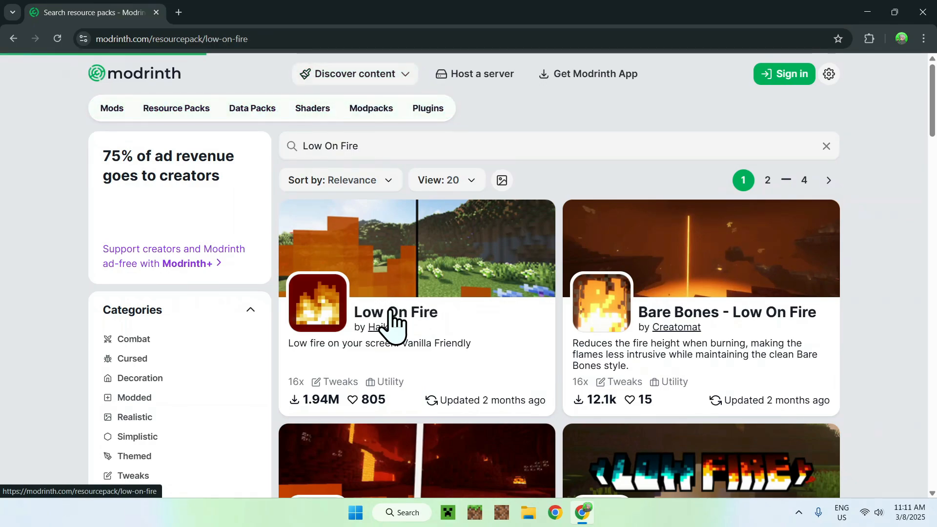
click(395, 312)
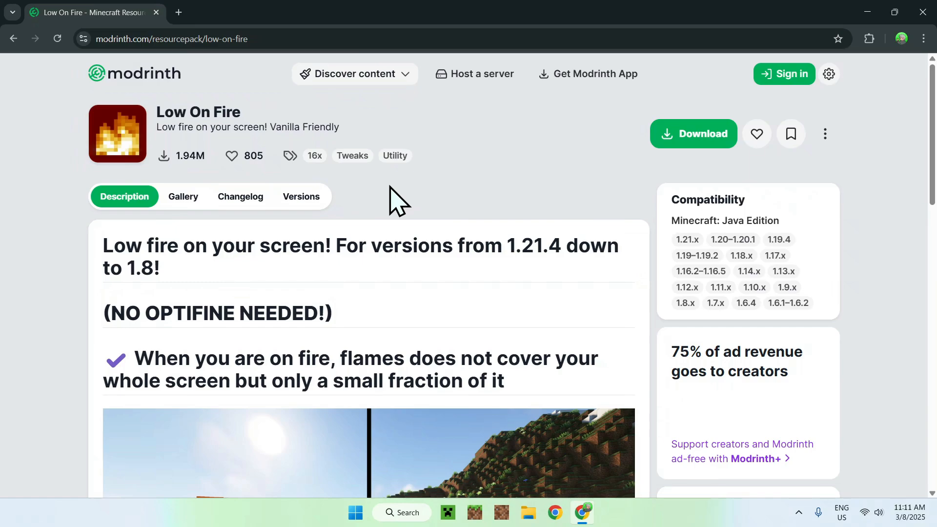
Download the Low On Fire version for Minecraft 1.21.4 from the Versions list
click(301, 196)
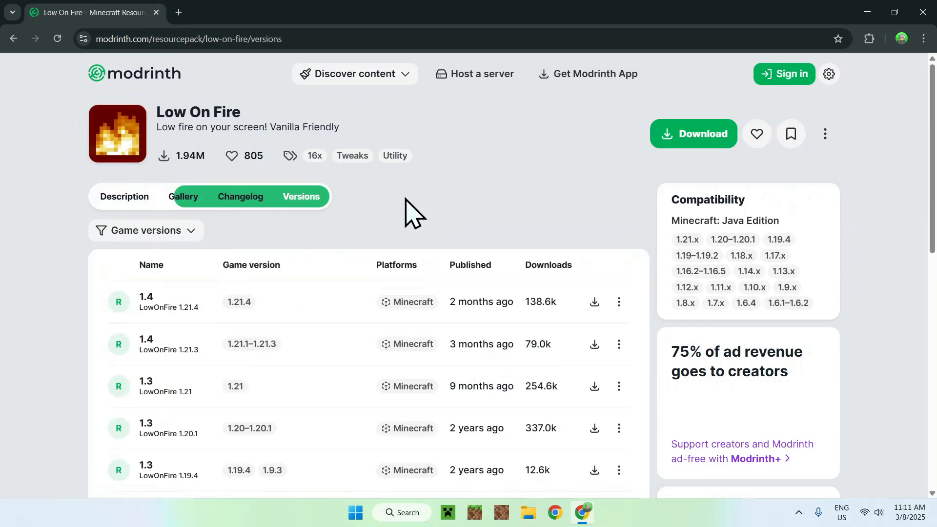
mouse_move(322, 230)
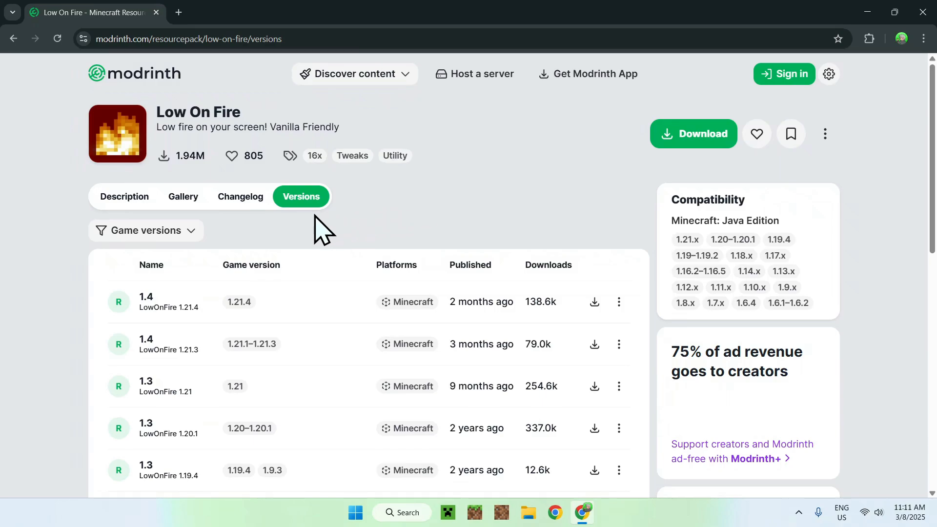
click(144, 230)
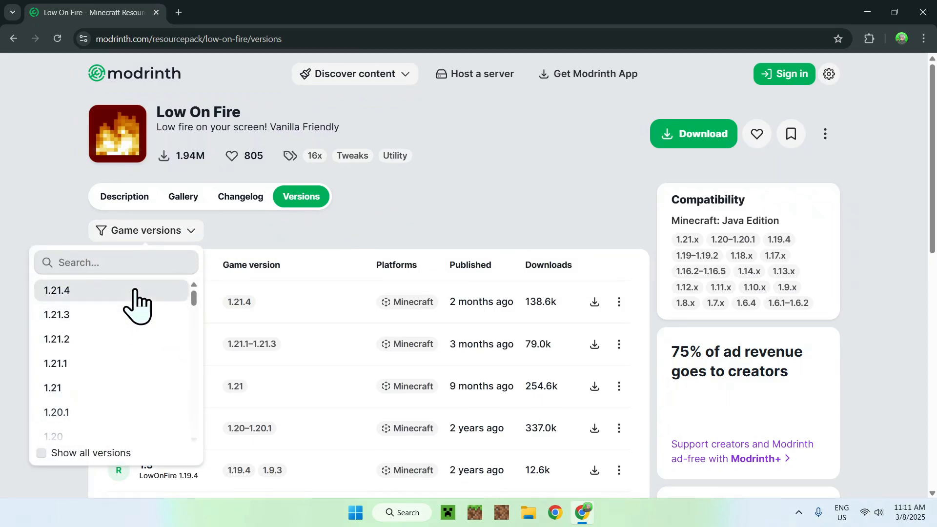
click(56, 291)
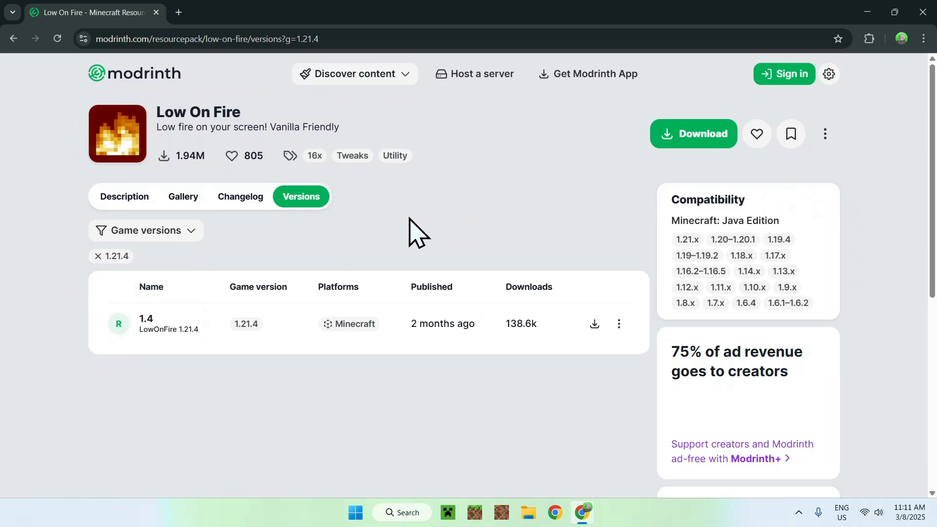
mouse_move(541, 295)
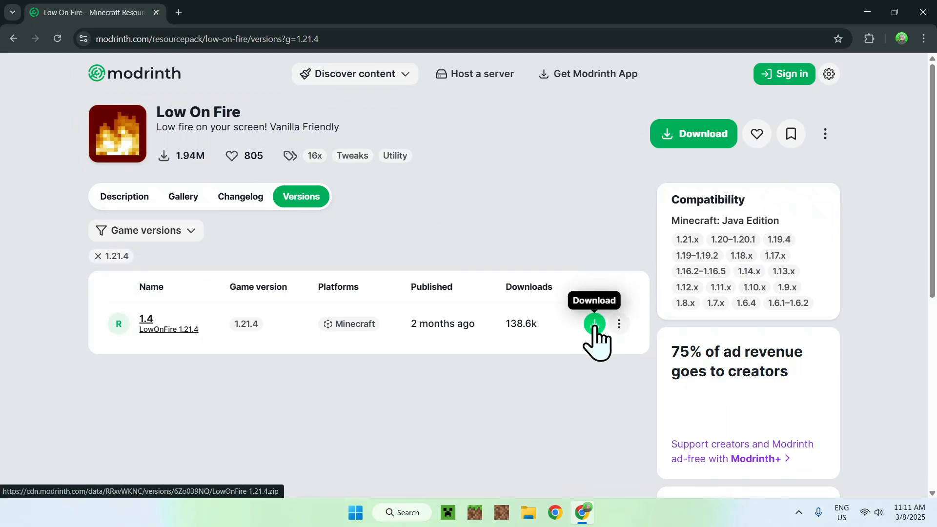
click(594, 323)
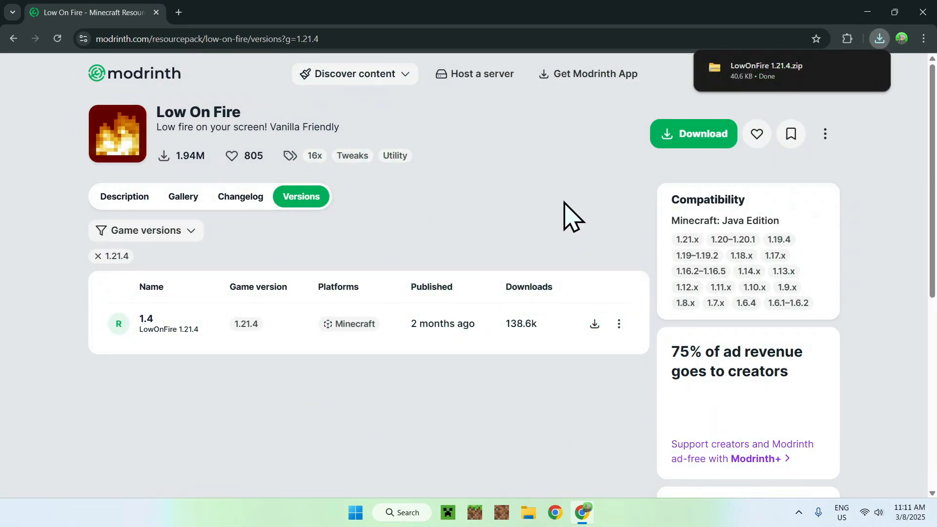
mouse_move(911, 66)
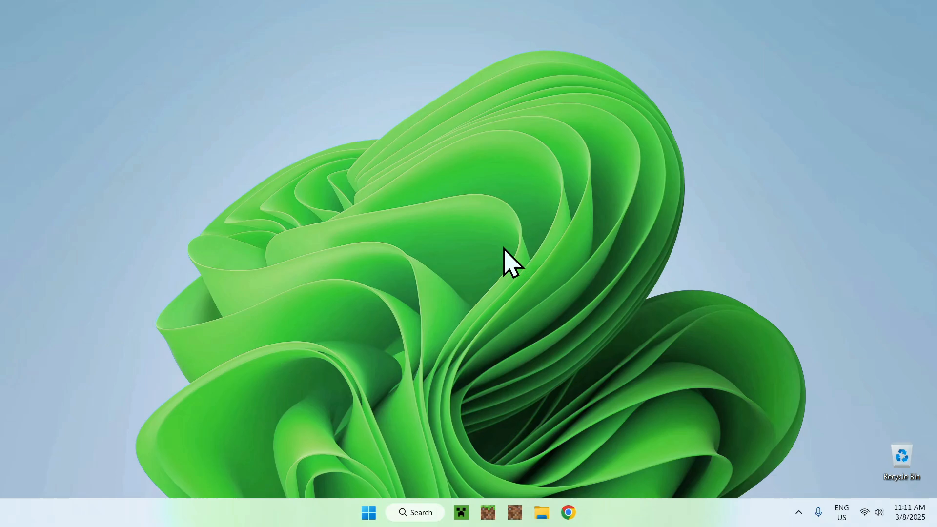
Open Minecraft Launcher on the Java Edition page with release 1.21.4
click(461, 512)
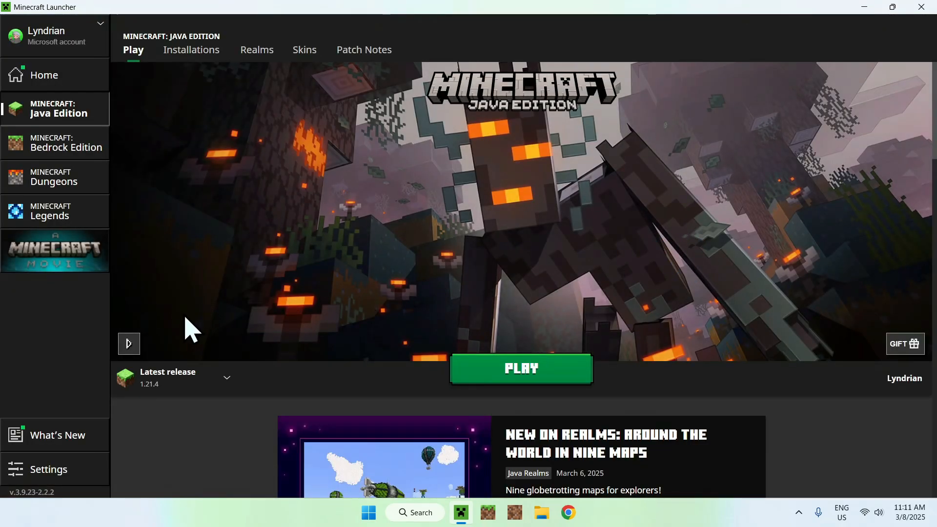
mouse_move(168, 421)
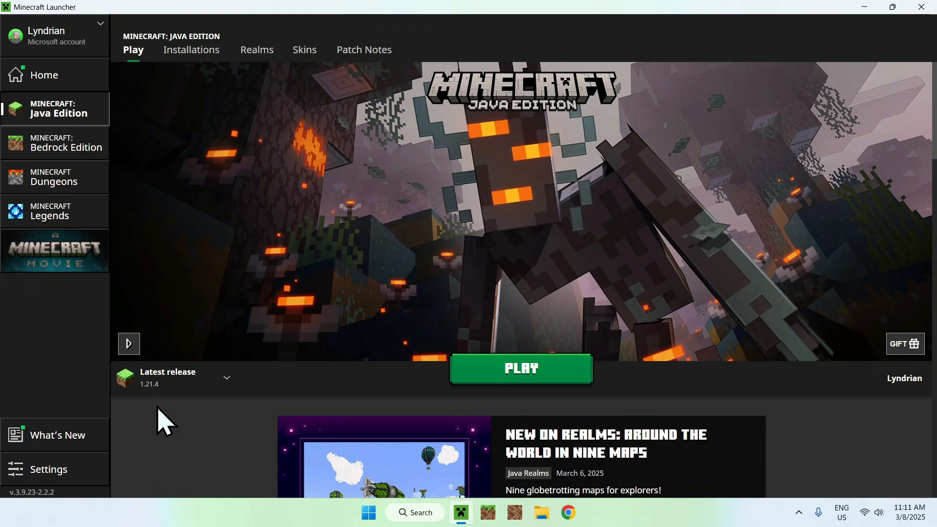
mouse_move(336, 322)
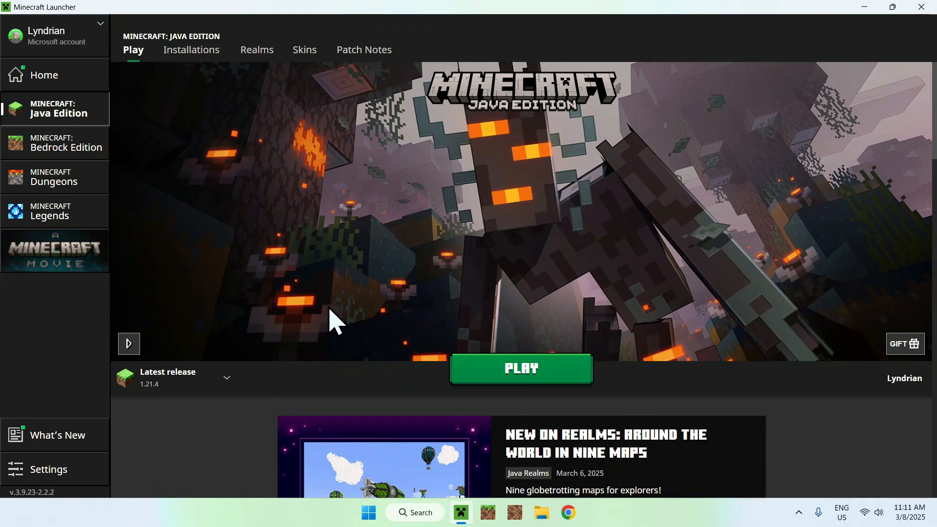
mouse_move(352, 317)
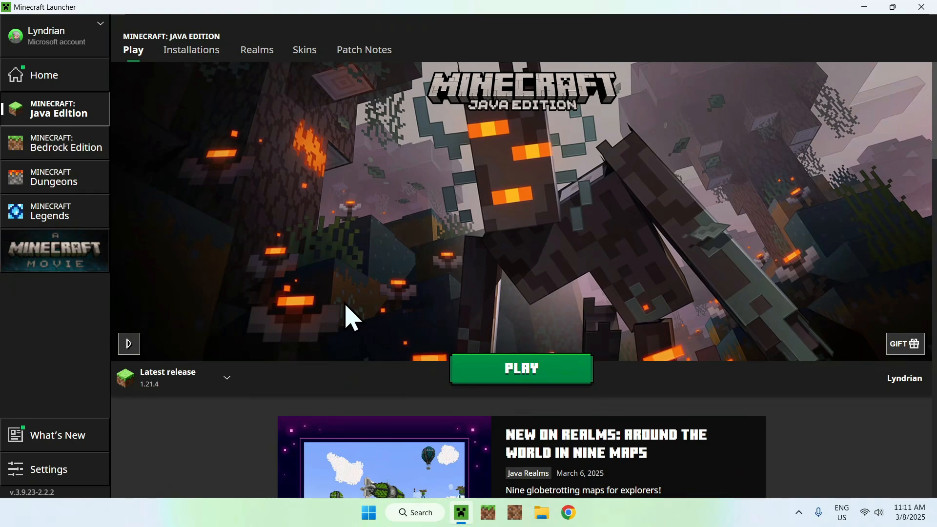
mouse_move(729, 218)
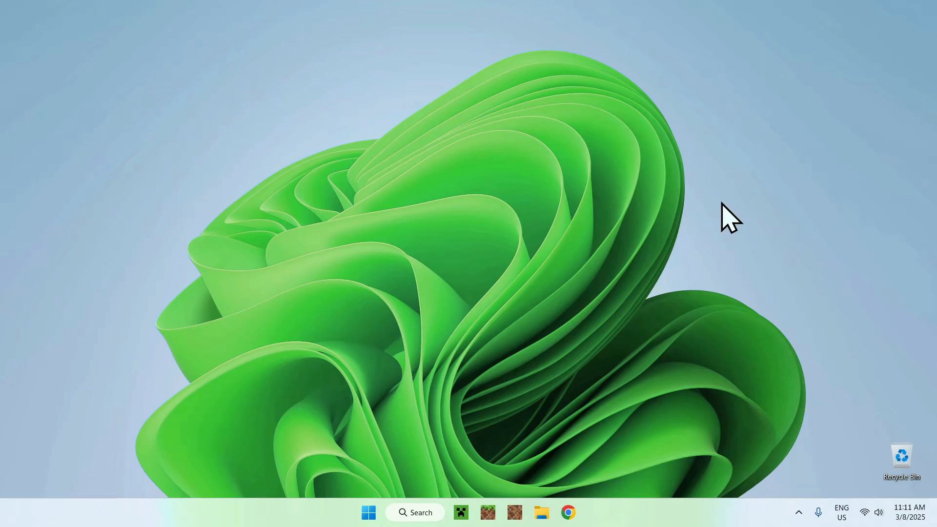
Launch Minecraft 1.21.4 and go to Options from the title screen
click(460, 514)
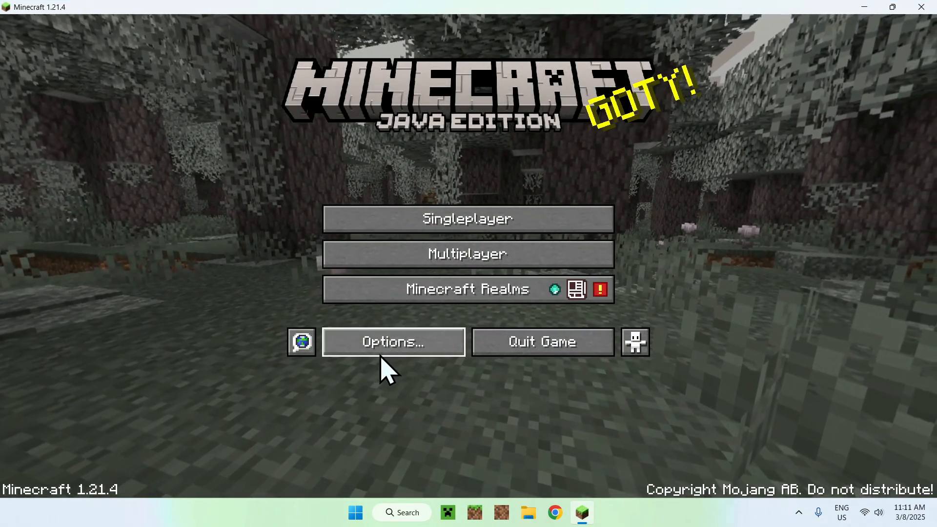
click(393, 341)
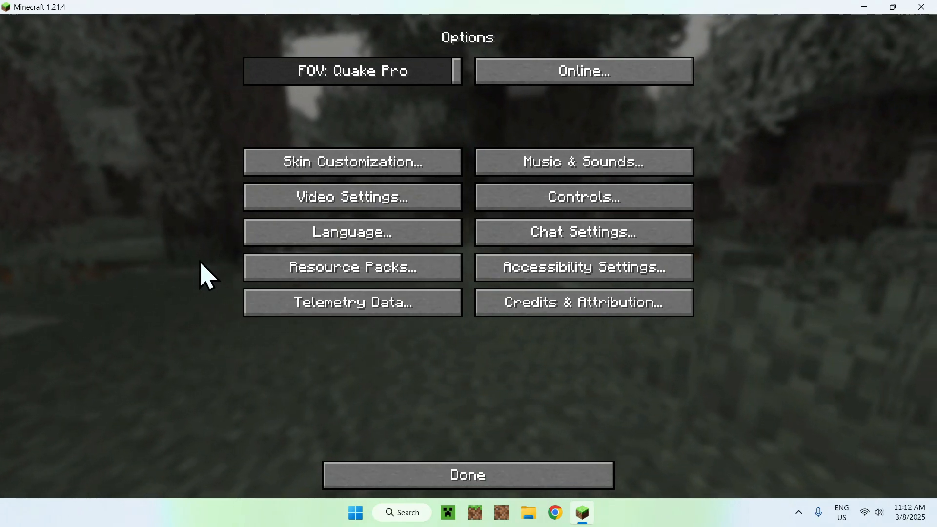
Open the resourcepacks folder from the Resource Packs screen
click(352, 266)
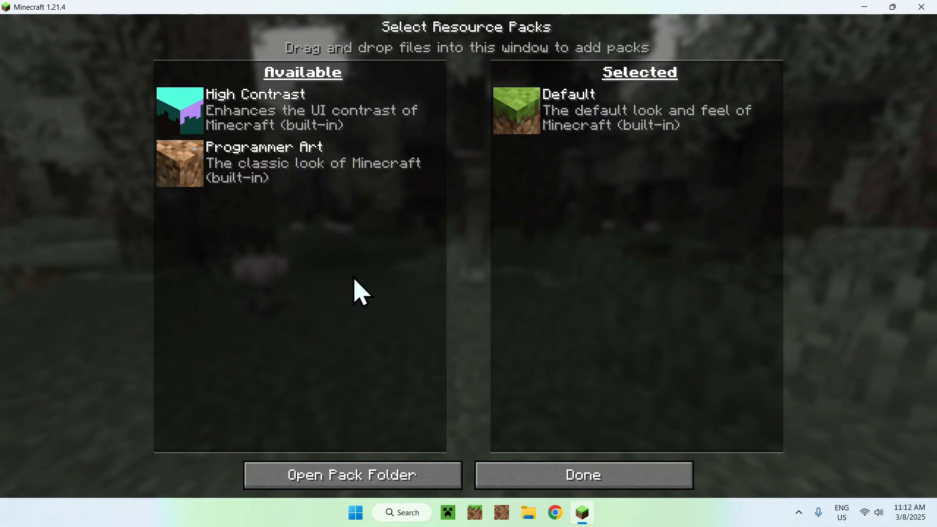
mouse_move(359, 431)
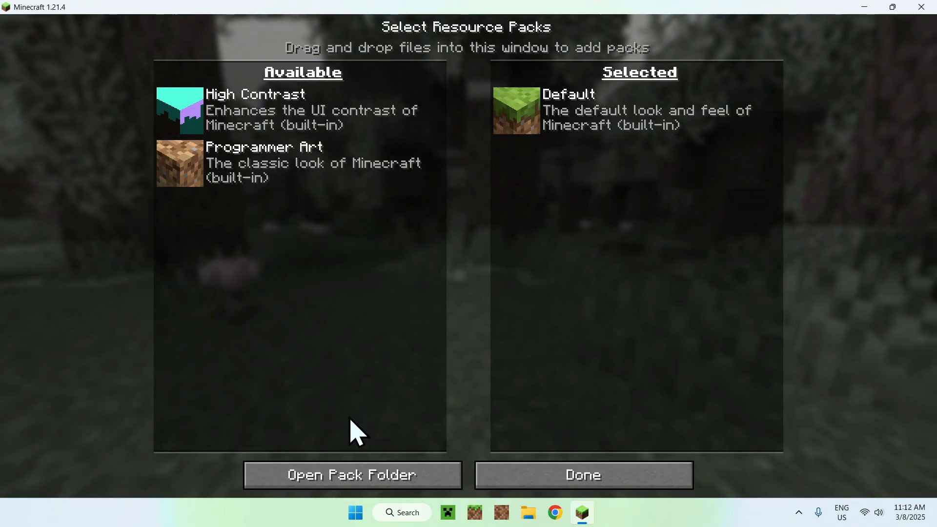
click(352, 474)
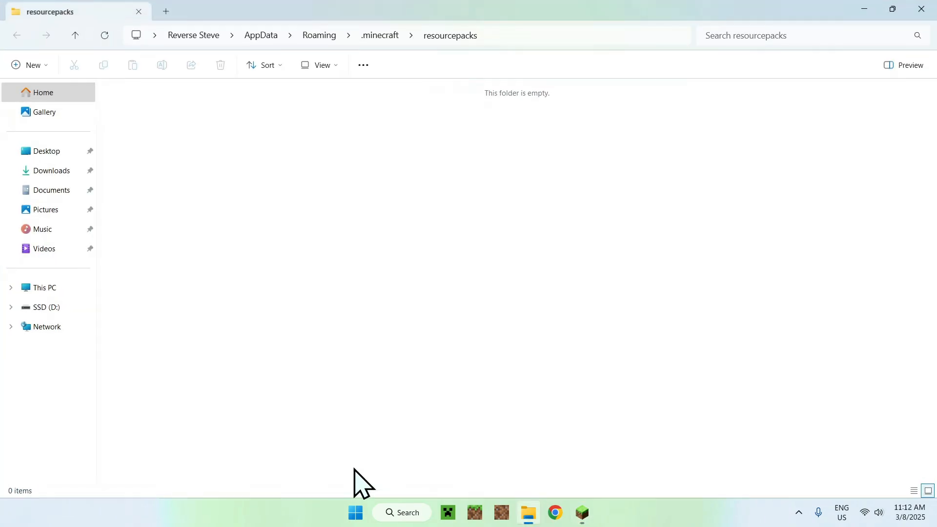
mouse_move(268, 226)
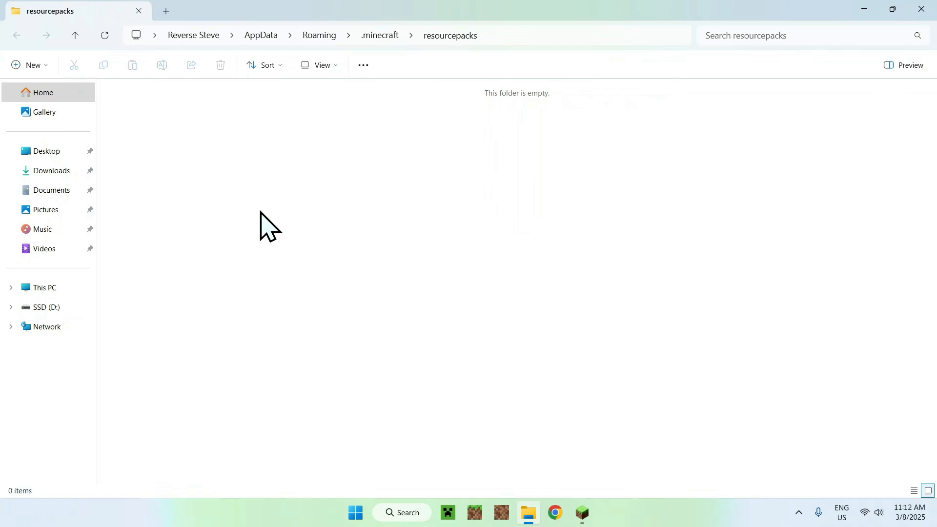
Copy LowOnFire 1.21.4.zip from Downloads into resourcepacks, then return to Minecraft
click(52, 170)
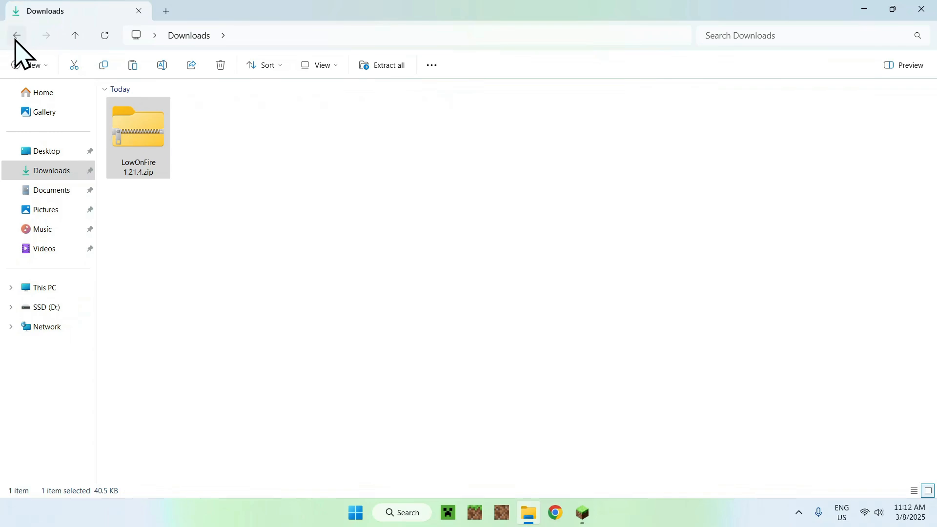
click(45, 35)
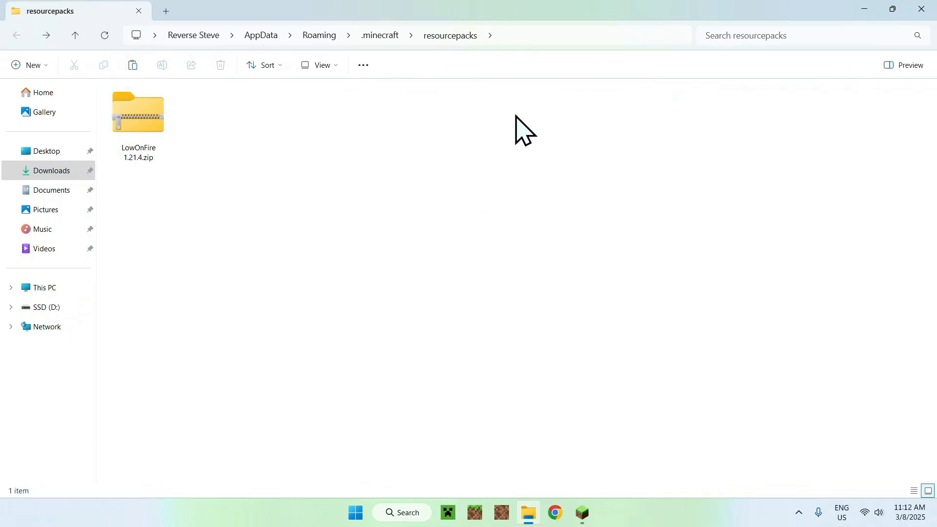
mouse_move(365, 173)
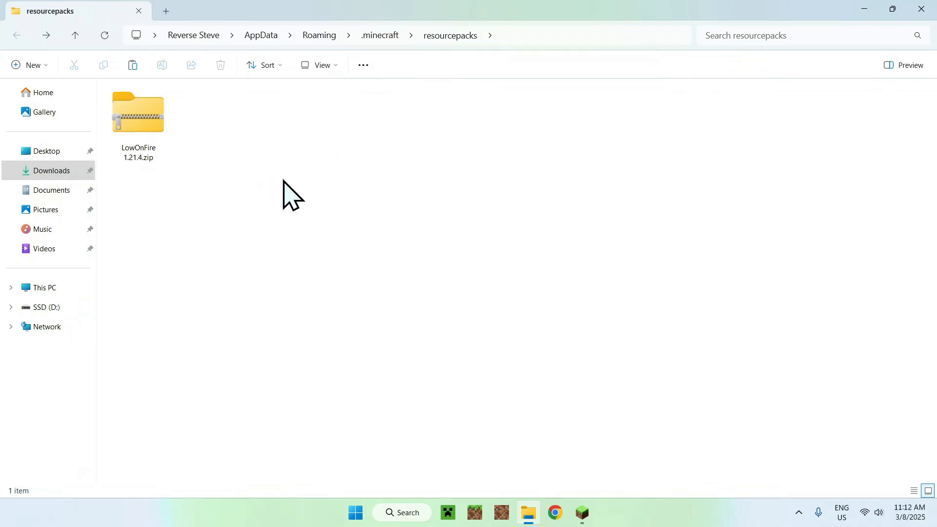
mouse_move(583, 376)
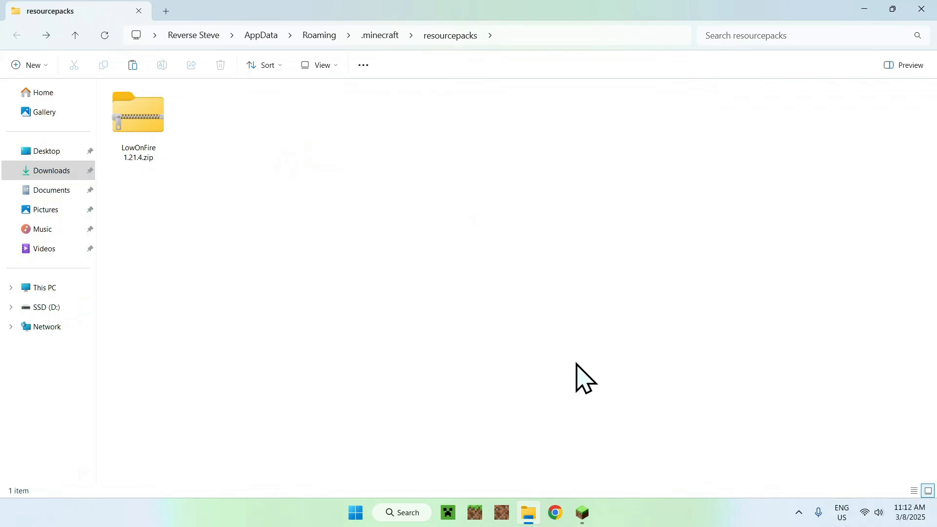
click(580, 512)
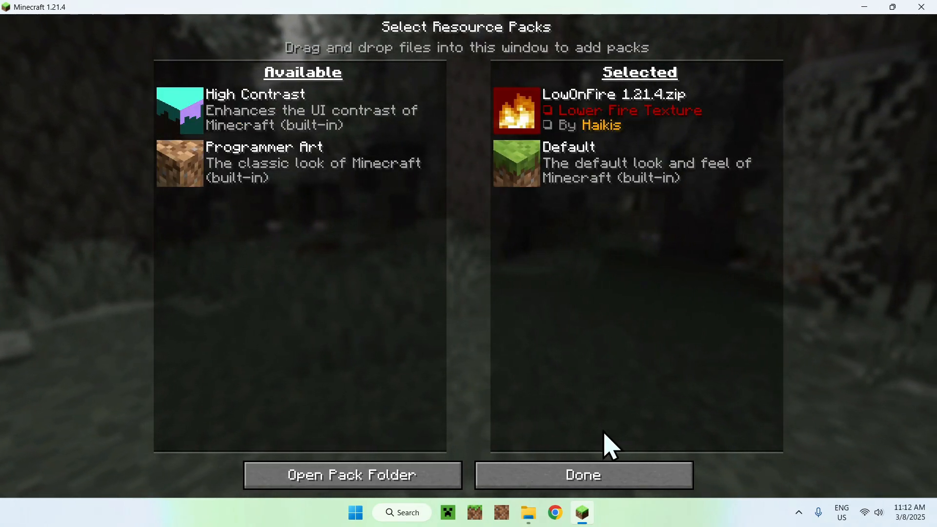
Confirm LowOnFire 1.21.4 as a selected pack and close Options
click(583, 475)
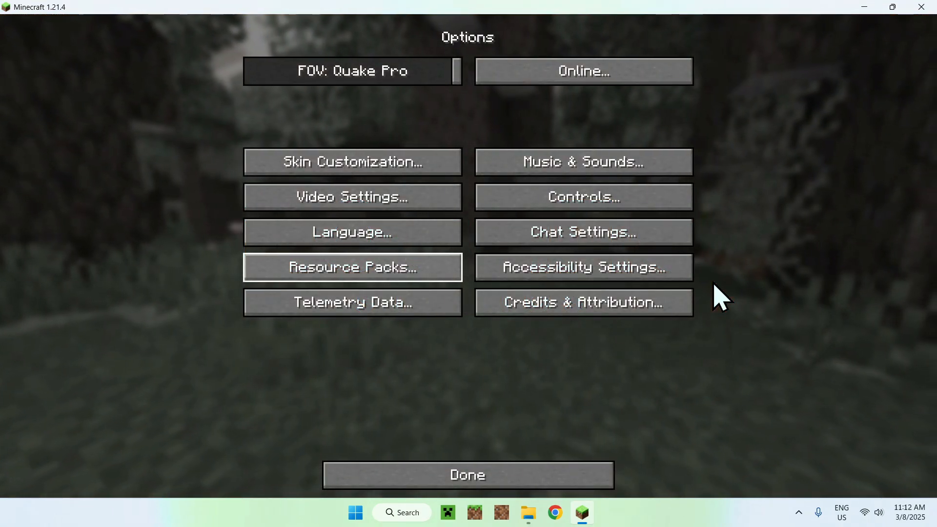
click(467, 474)
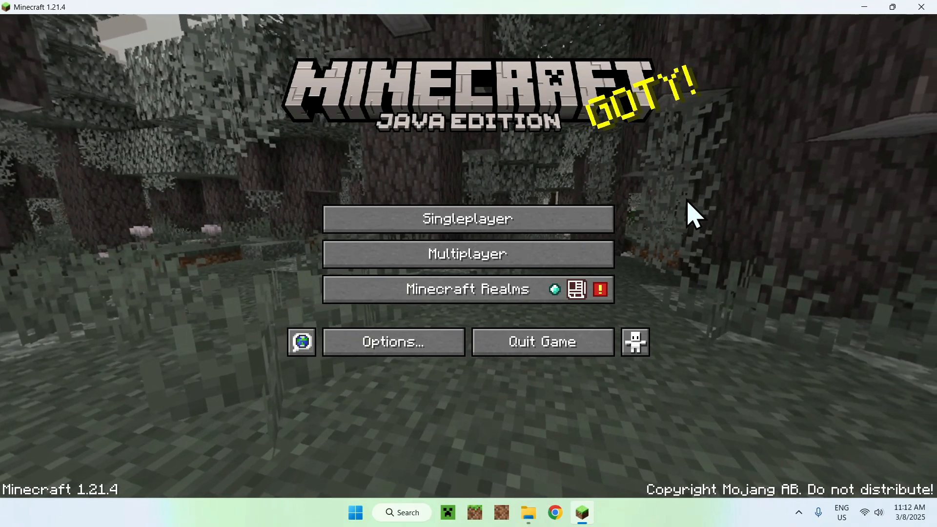
mouse_move(672, 281)
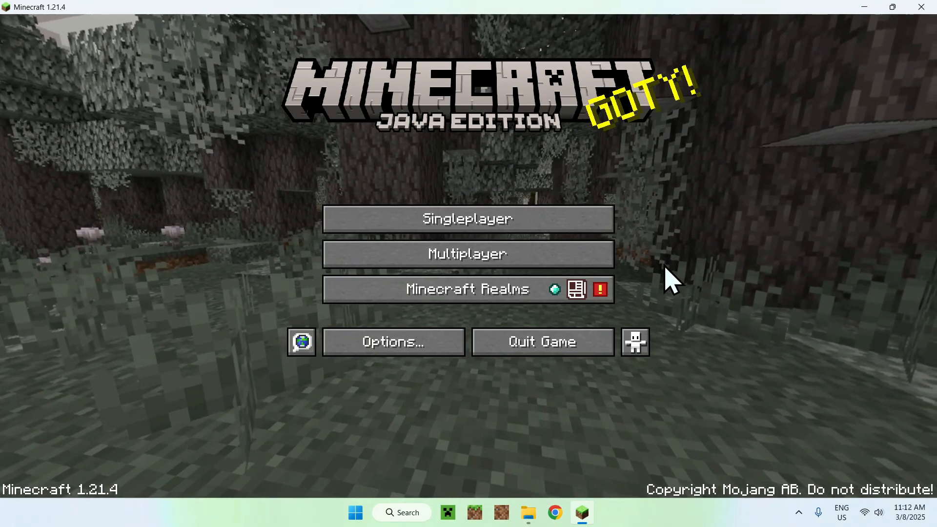
mouse_move(664, 194)
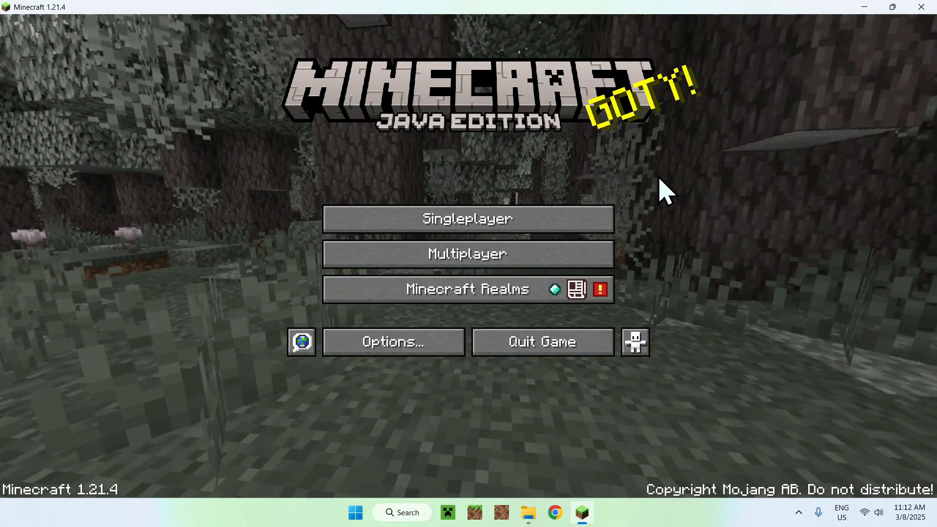
Load a singleplayer world and get flint and steel from the creative inventory
click(467, 218)
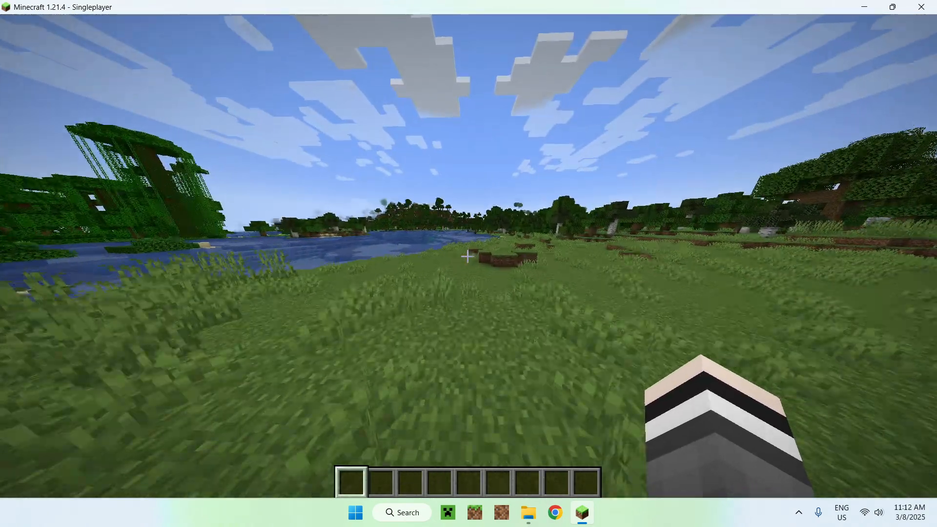
key(e)
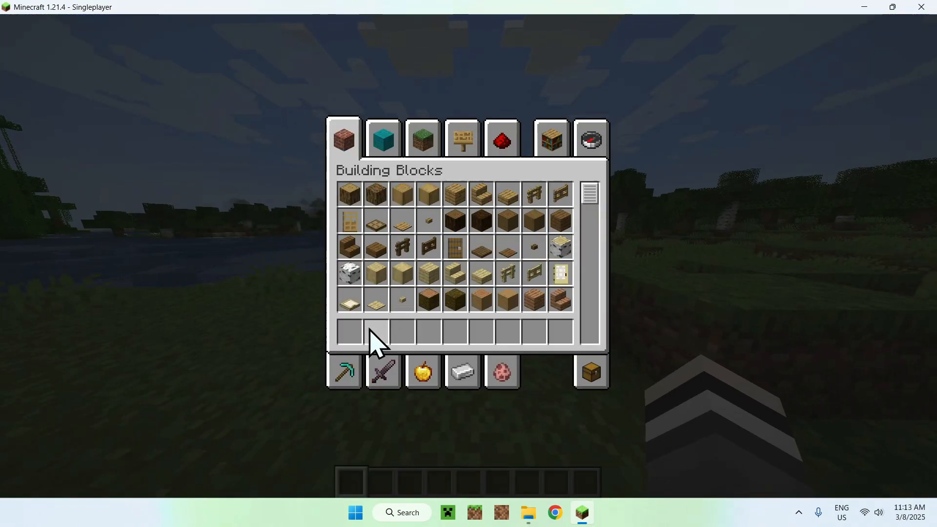
key(e)
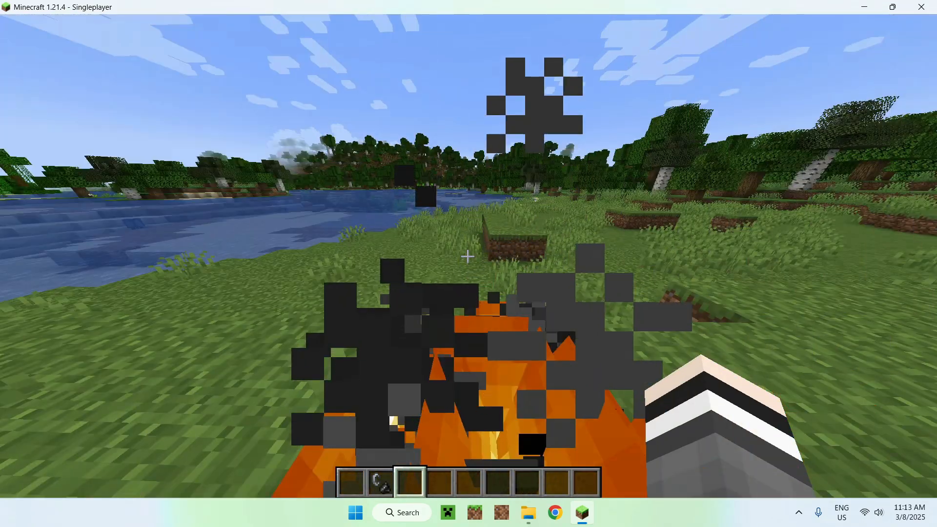
Move LowOnFire back to Available packs and return to the world to view default fire
key(Escape)
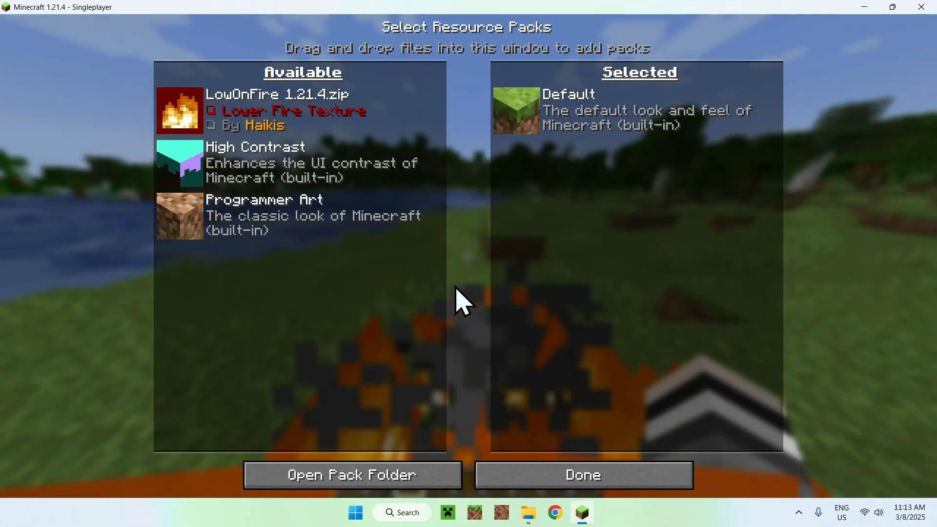
click(583, 475)
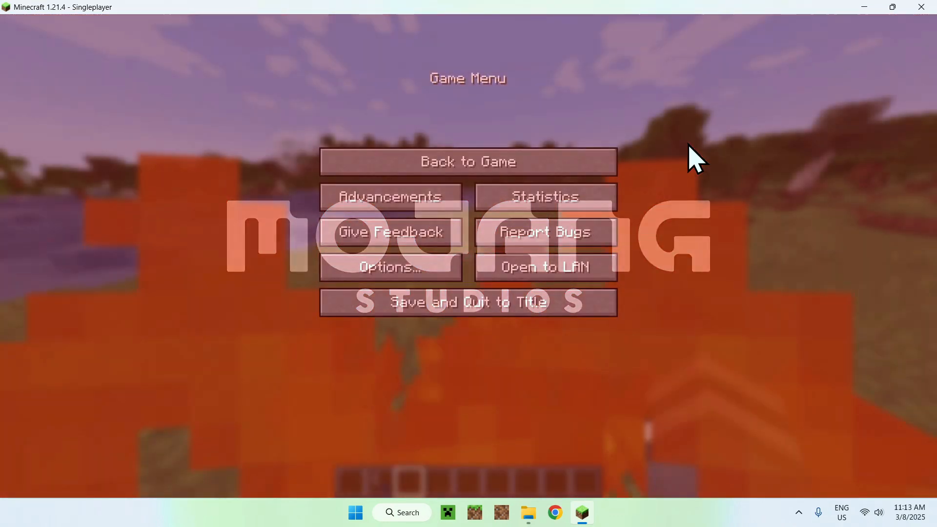
click(469, 162)
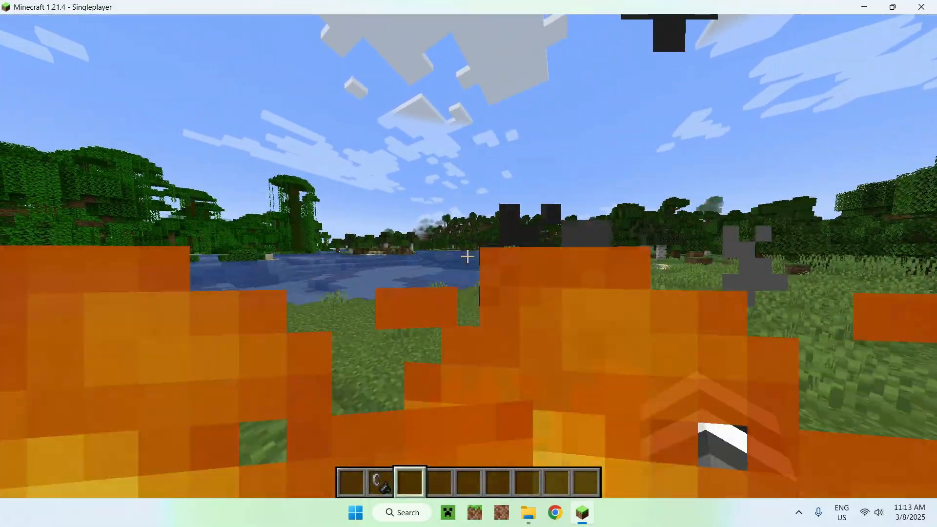
Change the Resource Packs selection again from Options and apply it, triggering a resource reload
key(Escape)
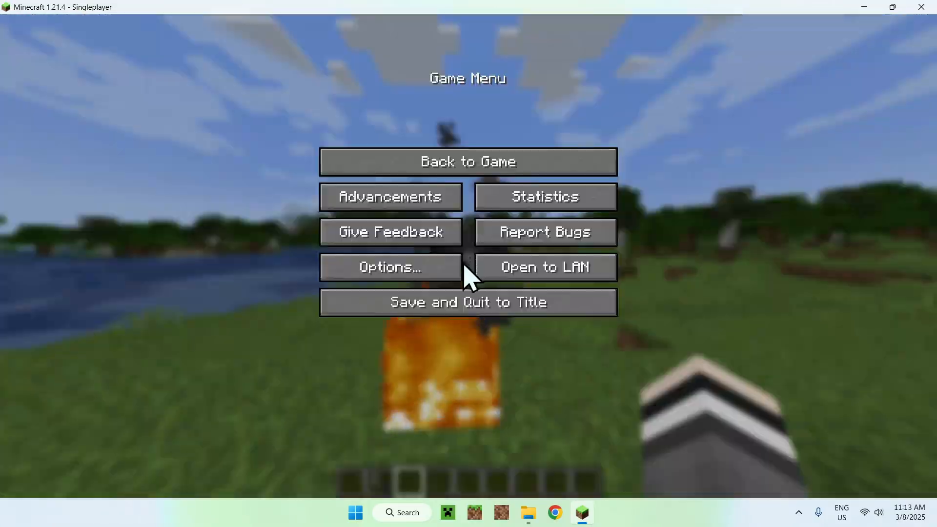
click(390, 267)
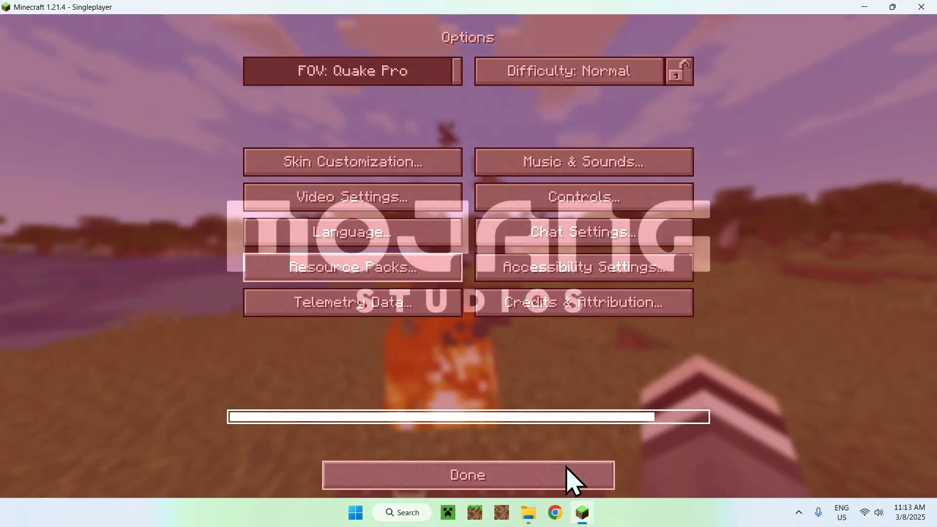
click(468, 475)
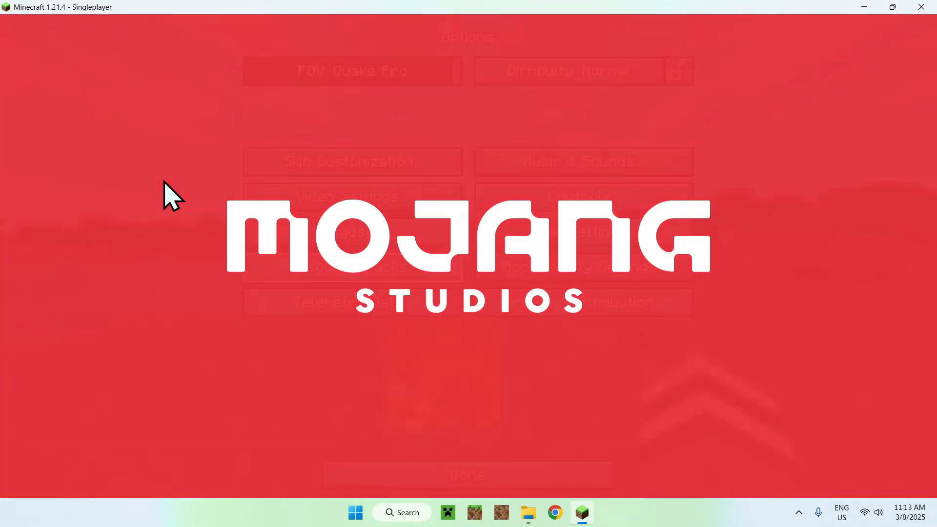